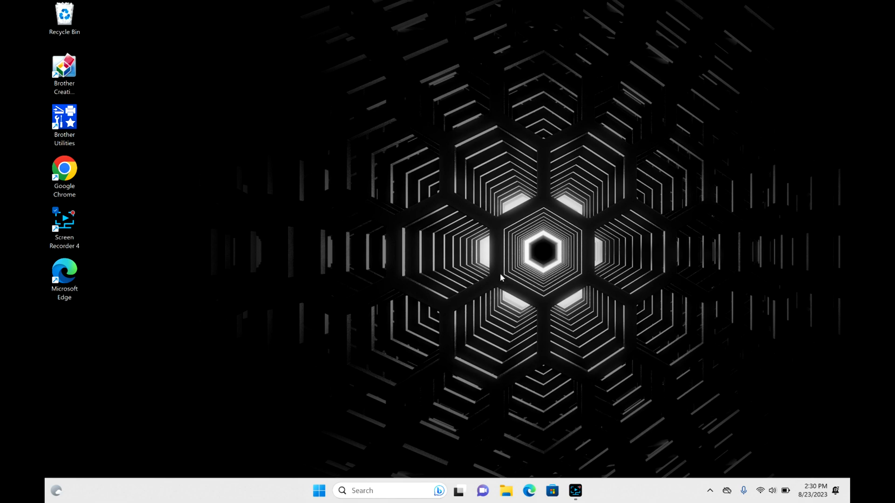
{"action": "mouse_move", "coordinate": [481, 319]}
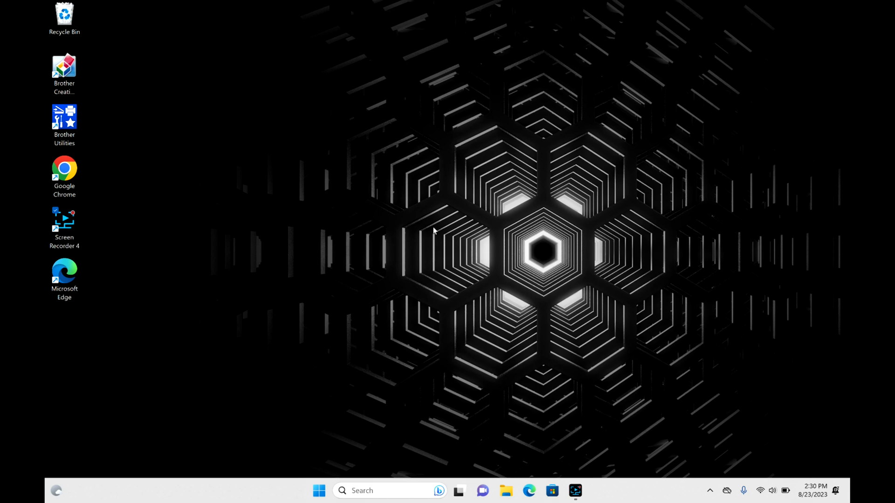
{"action": "mouse_move", "coordinate": [318, 491]}
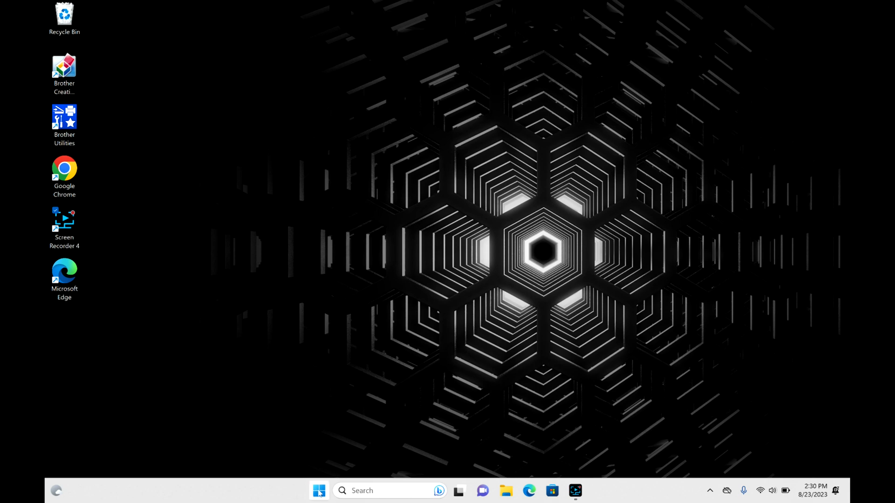
{"action": "mouse_move", "coordinate": [319, 491]}
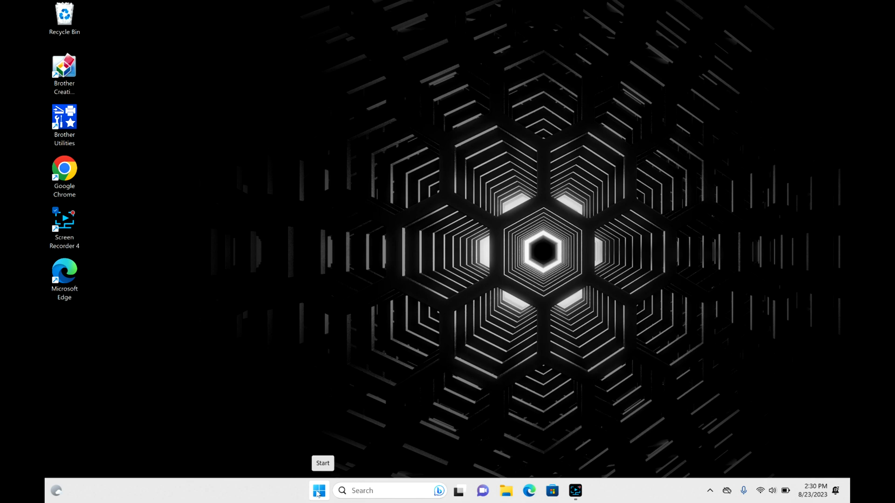
Step: Open the Start menu showing pinned apps and the recently added GIMP entry
{"action": "left_click", "coordinate": [319, 491]}
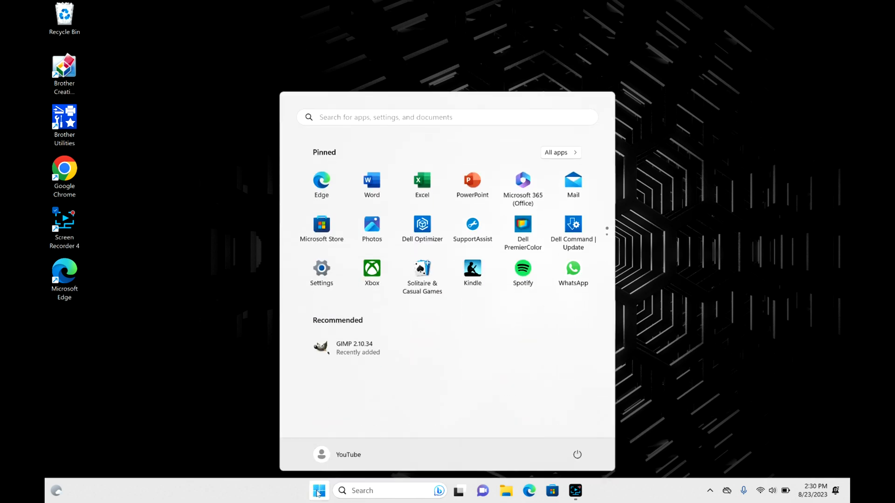
{"action": "mouse_move", "coordinate": [557, 414]}
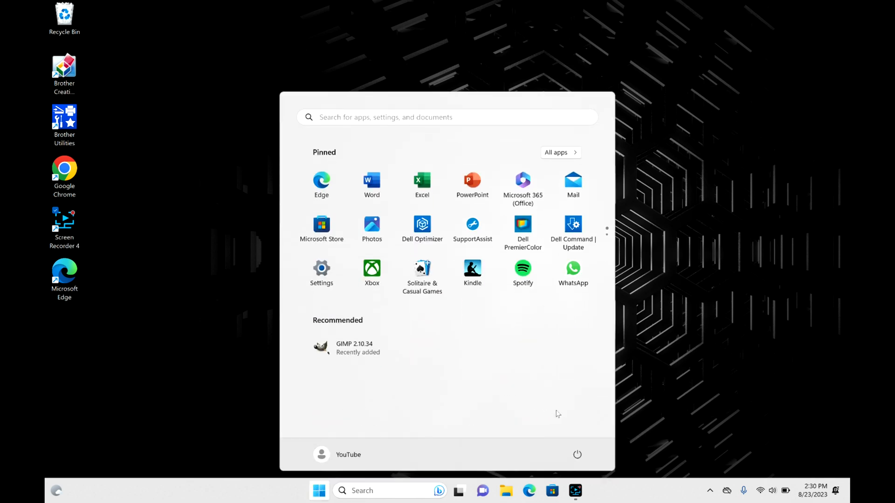
{"action": "mouse_move", "coordinate": [577, 455]}
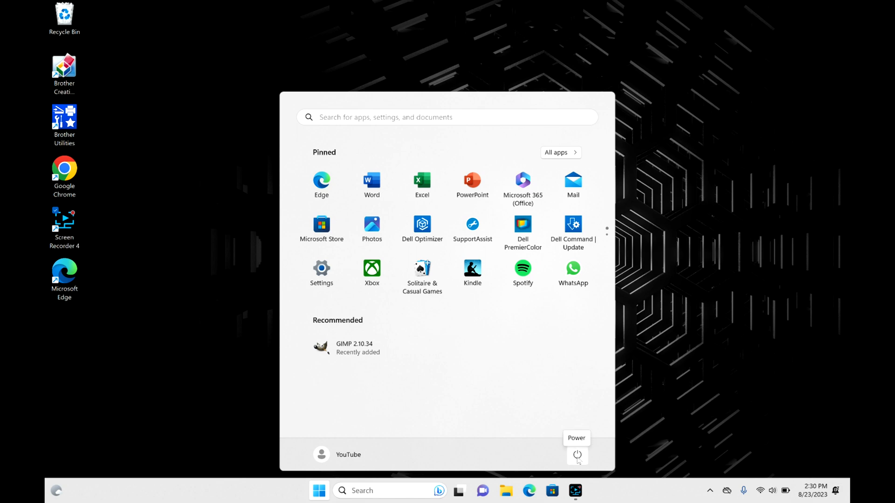
Step: Show the power menu with sign-in options, Sleep, Shut down and Restart
{"action": "left_click", "coordinate": [577, 456]}
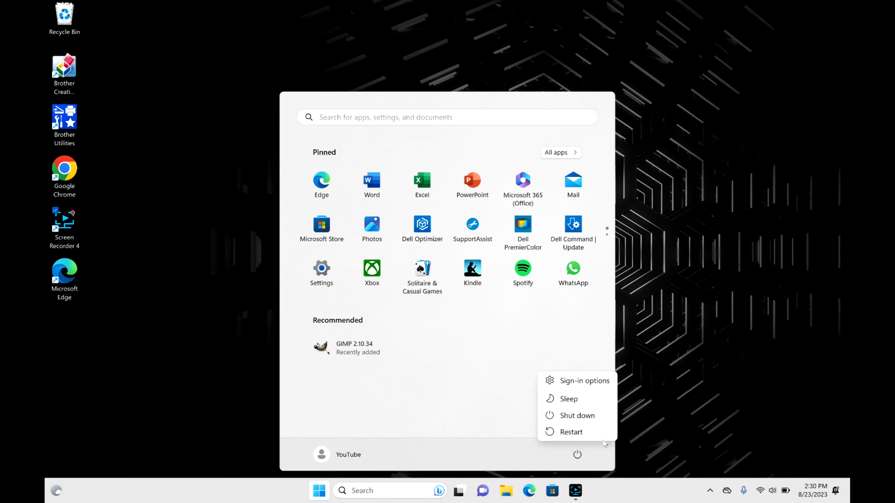
{"action": "mouse_move", "coordinate": [577, 415]}
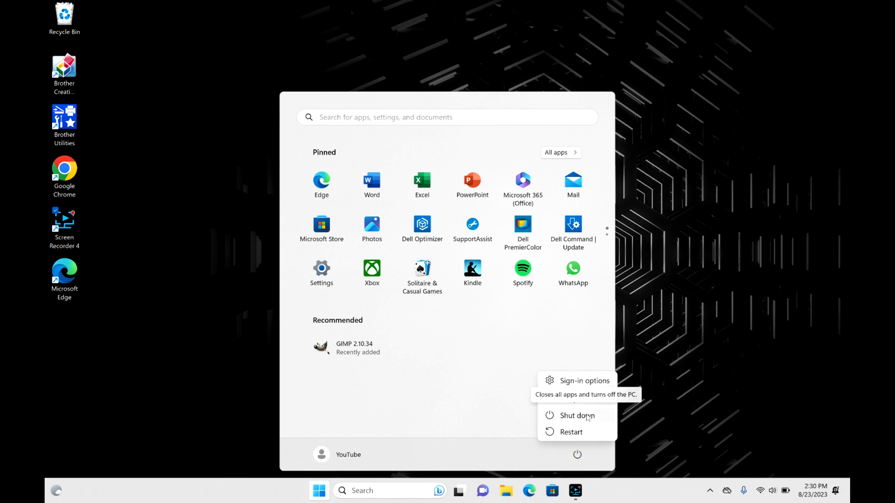
{"action": "mouse_move", "coordinate": [576, 416]}
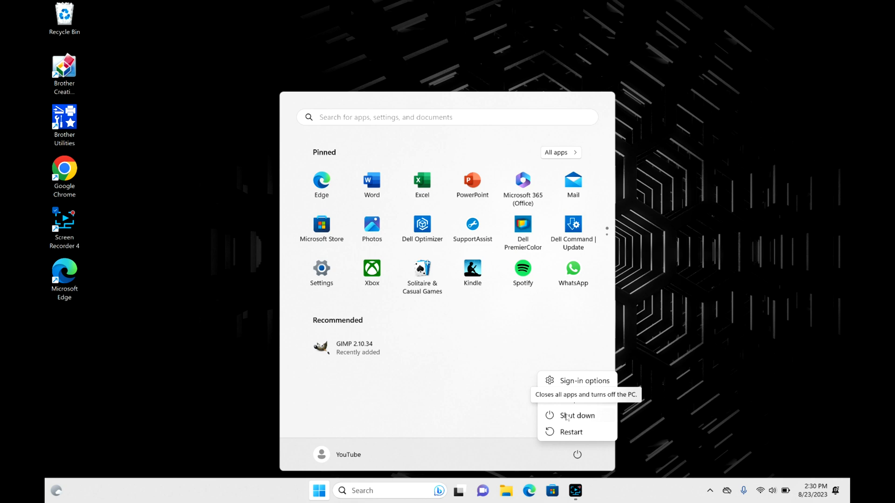
{"action": "mouse_move", "coordinate": [569, 400]}
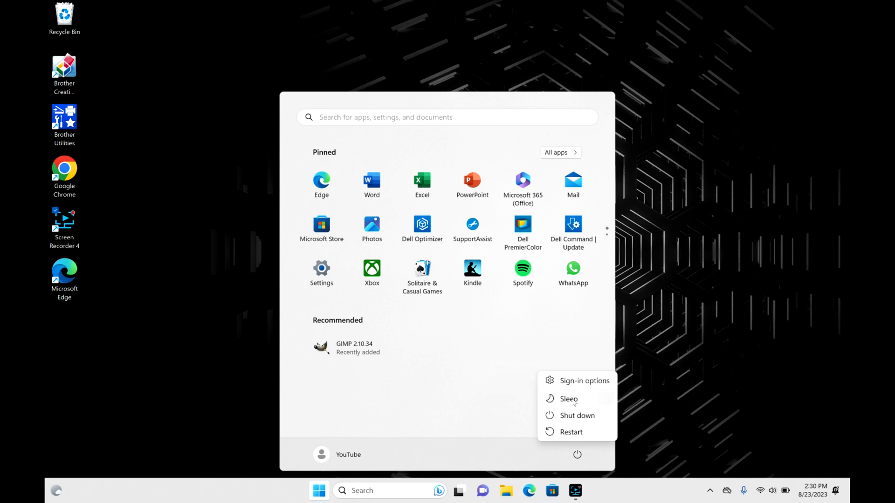
{"action": "mouse_move", "coordinate": [577, 415]}
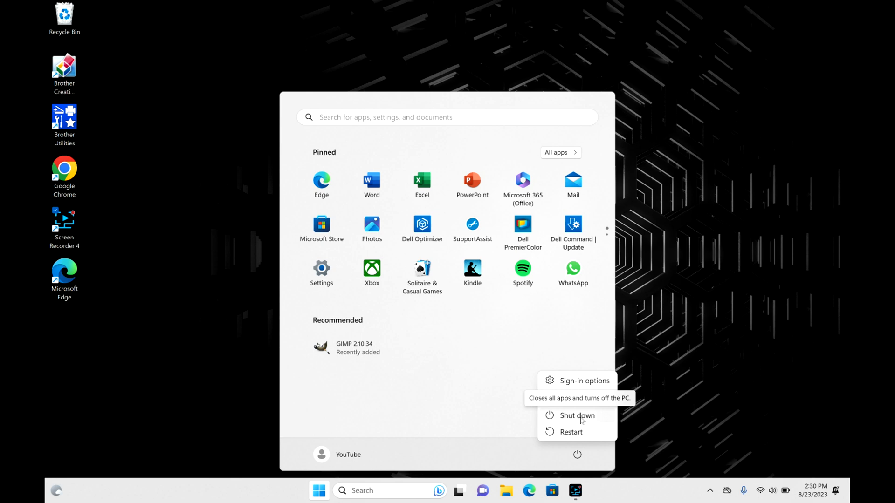